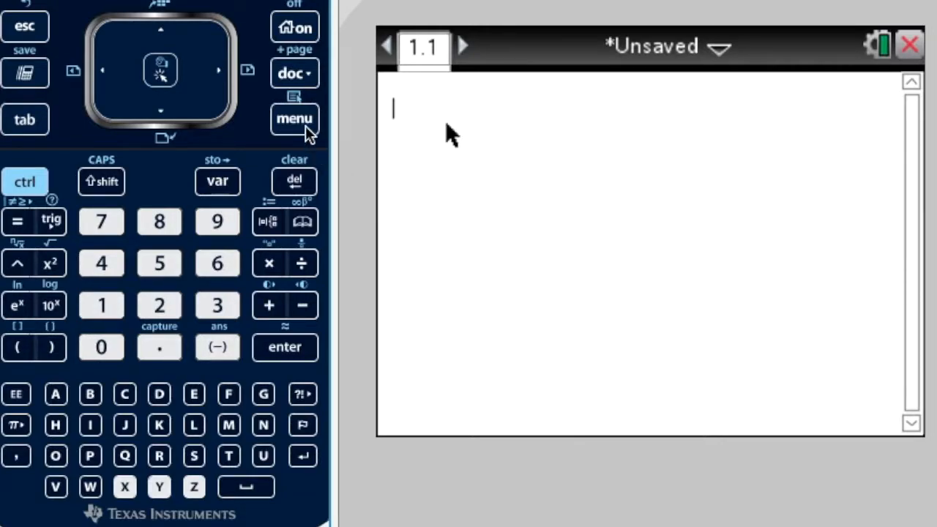
Launch the Finance Solver via menu 8: Finance, 1: Finance Solver
click(292, 118)
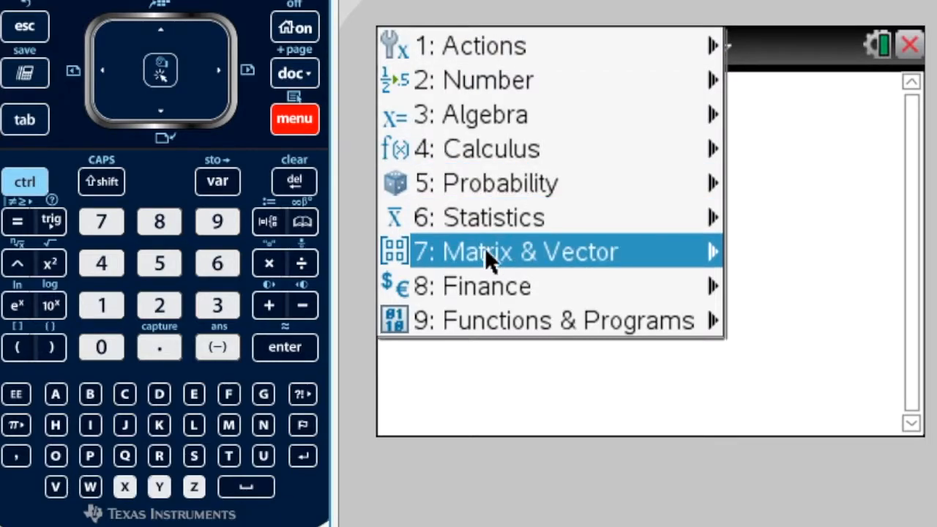
click(471, 285)
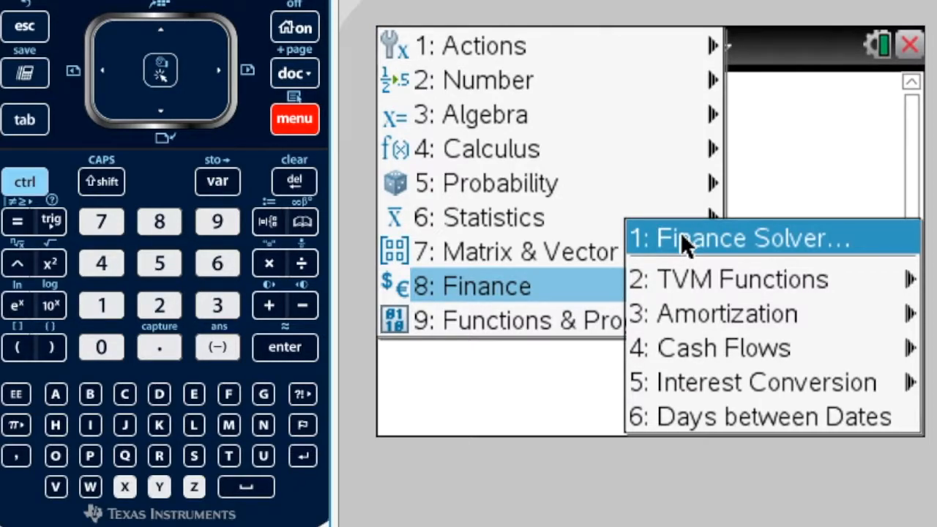
click(744, 239)
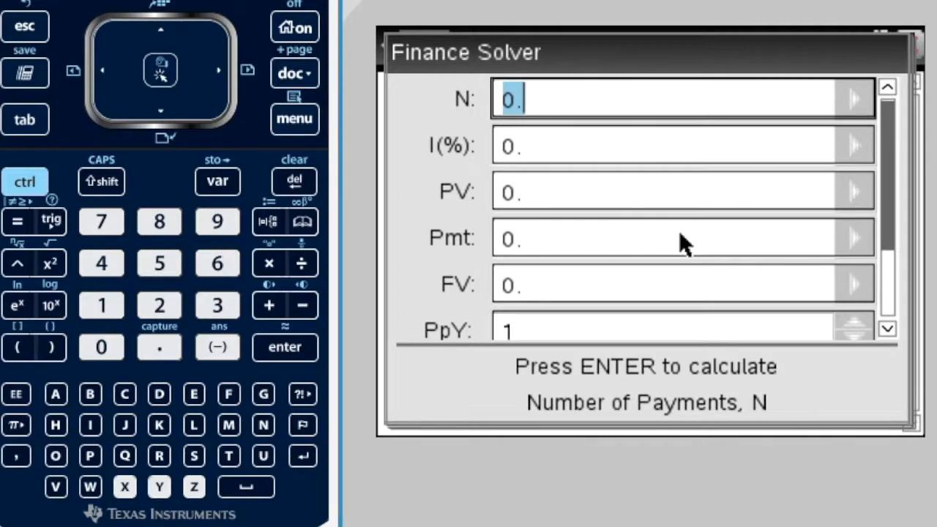
mouse_move(501, 136)
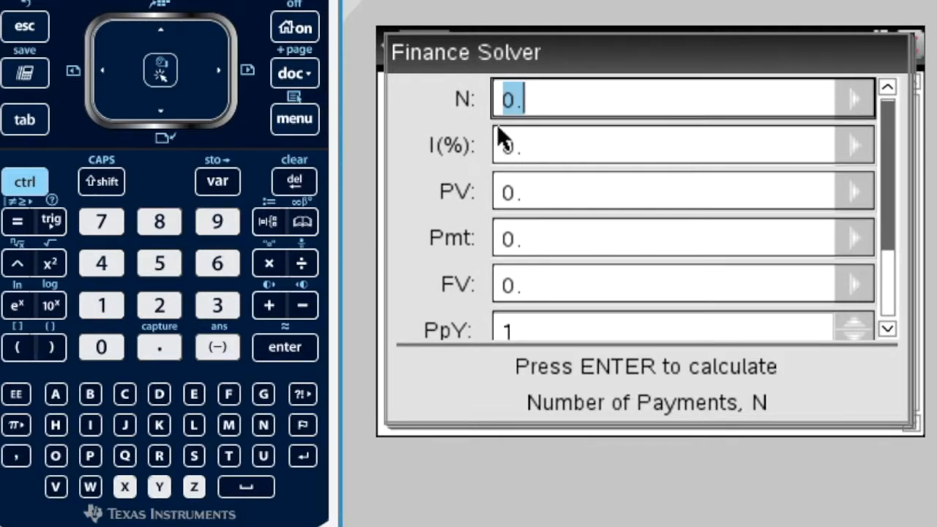
mouse_move(452, 290)
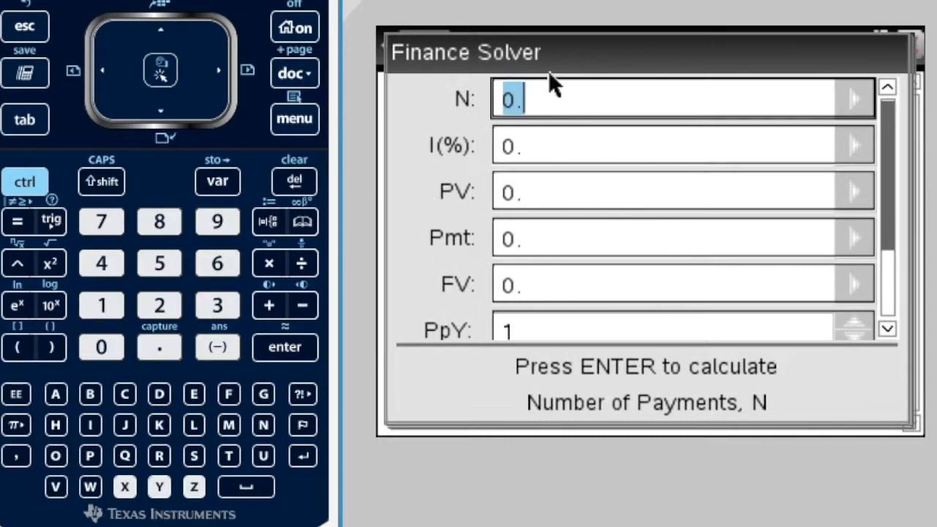
mouse_move(515, 307)
text(60)
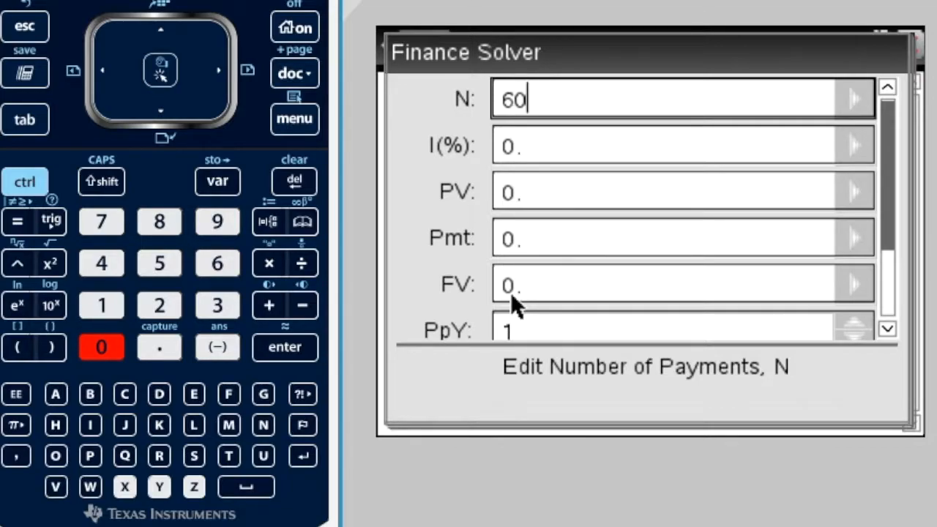
mouse_move(518, 274)
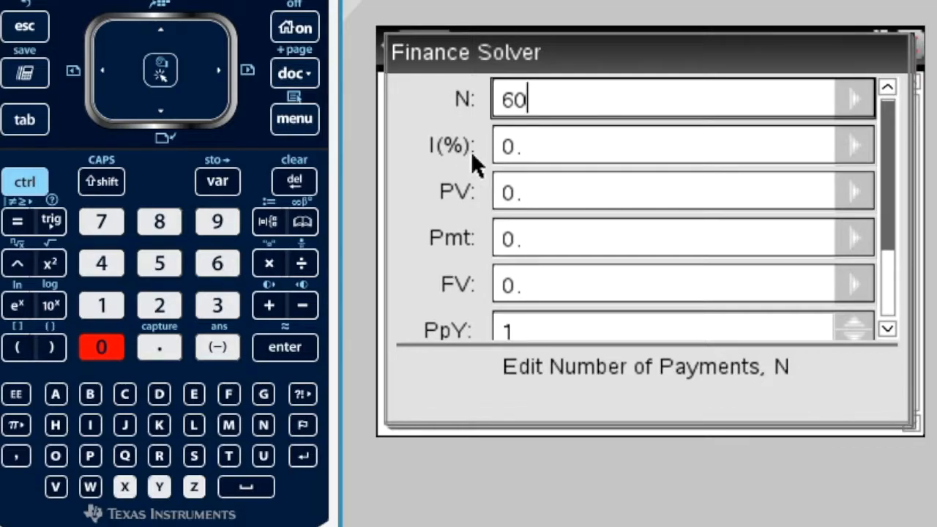
mouse_move(492, 170)
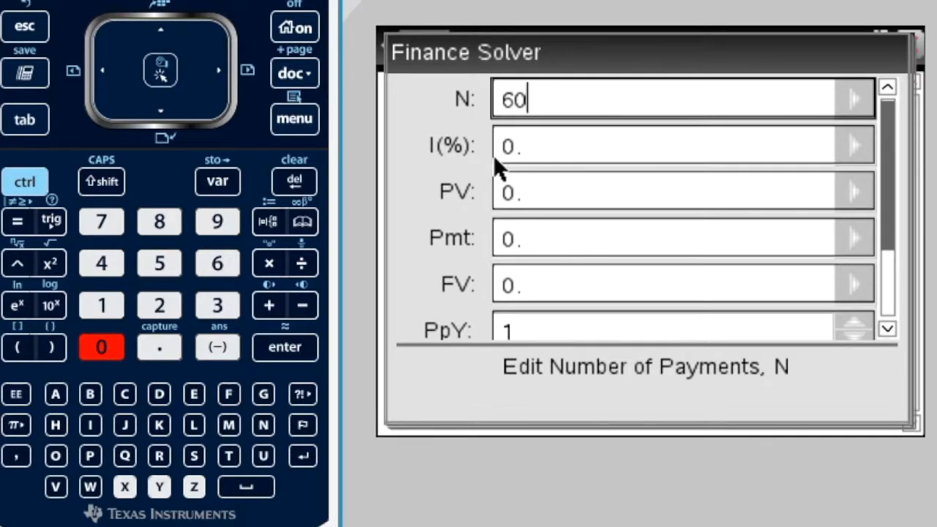
Enter 4.25 as the interest rate I(%)
click(665, 145)
text(4.25)
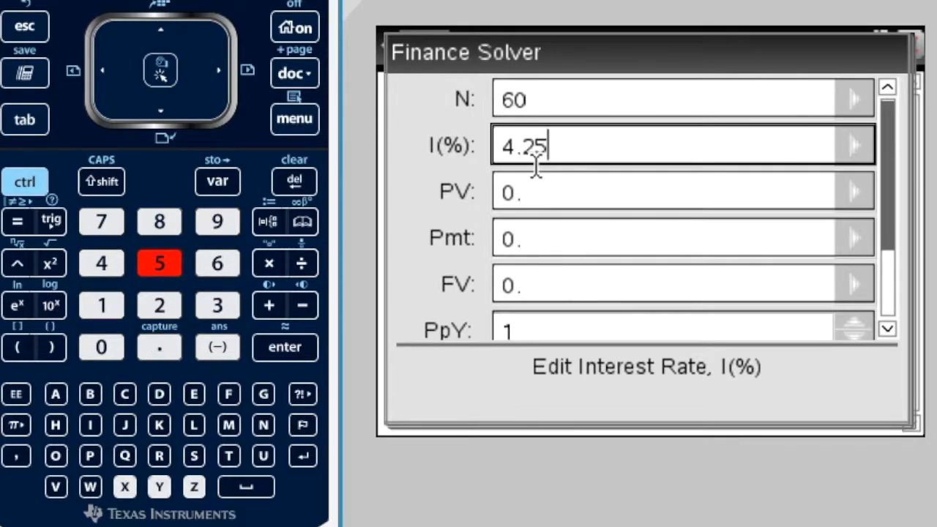
mouse_move(439, 175)
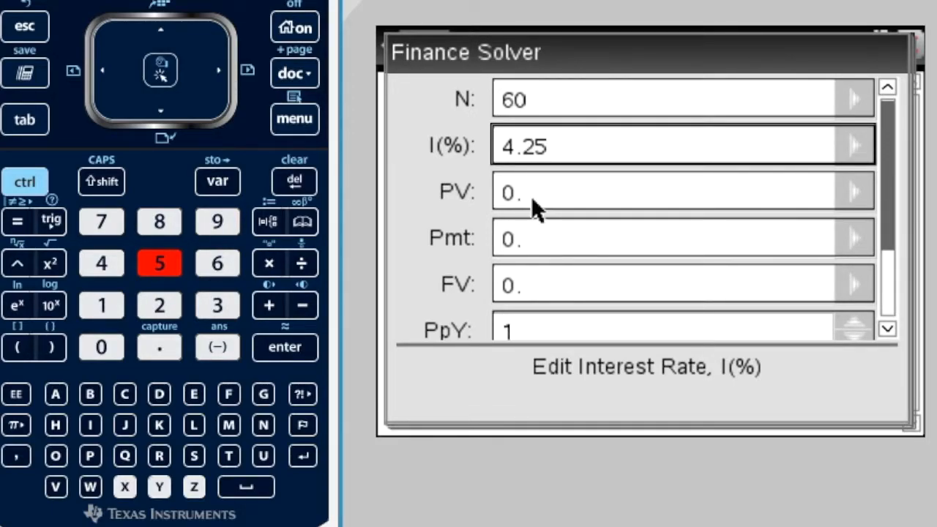
mouse_move(436, 189)
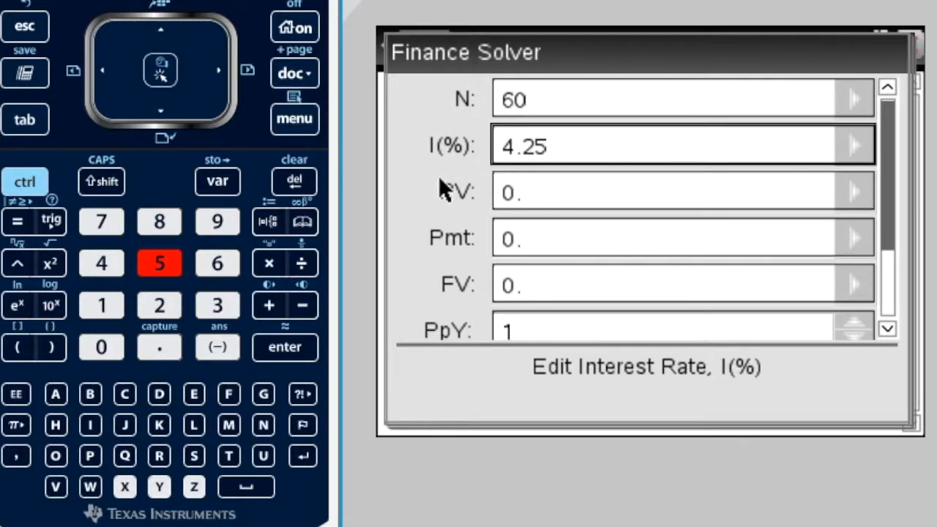
mouse_move(465, 184)
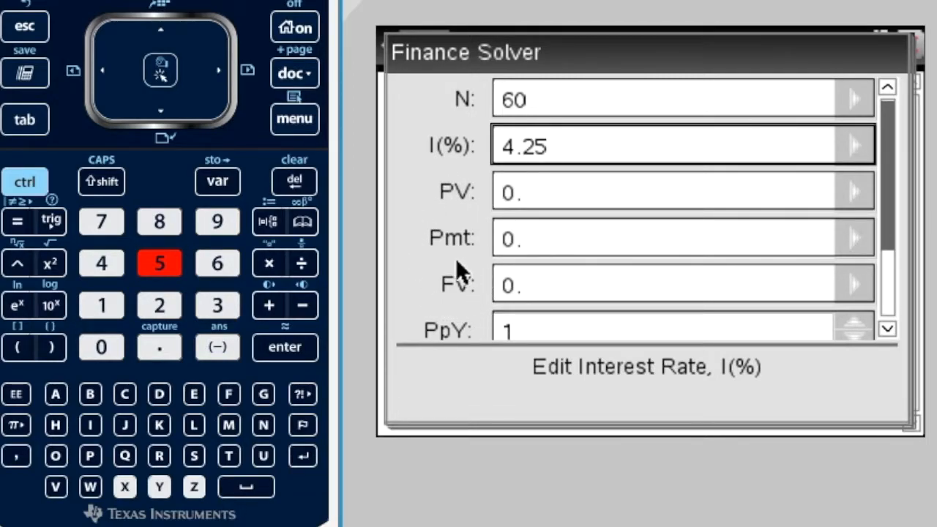
mouse_move(447, 204)
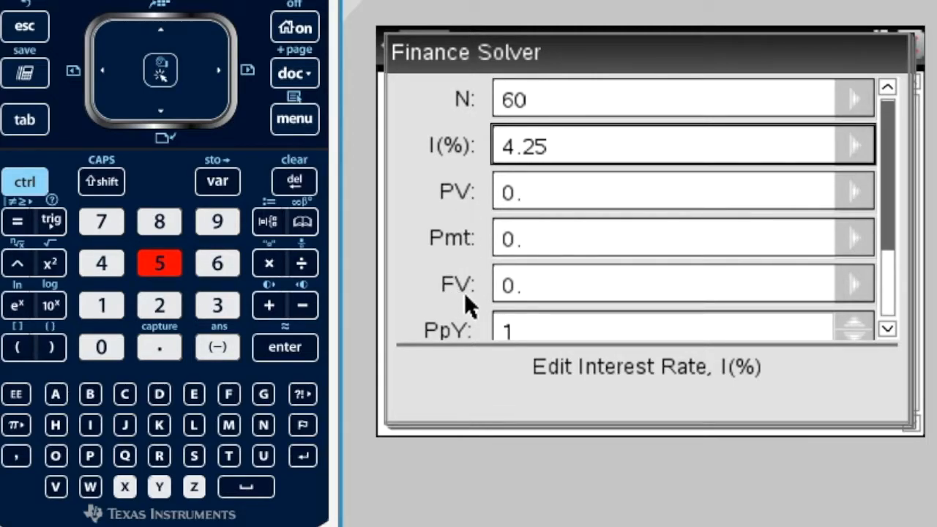
mouse_move(467, 198)
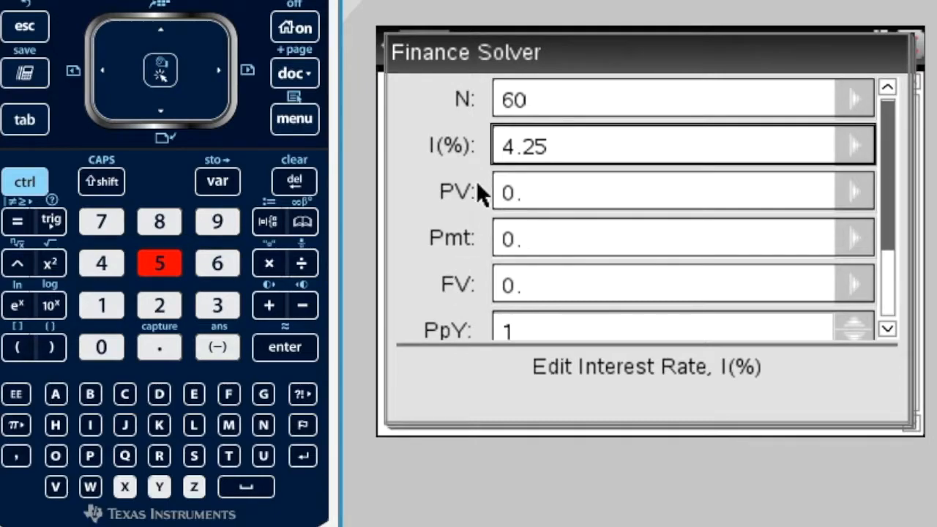
mouse_move(518, 202)
text(150)
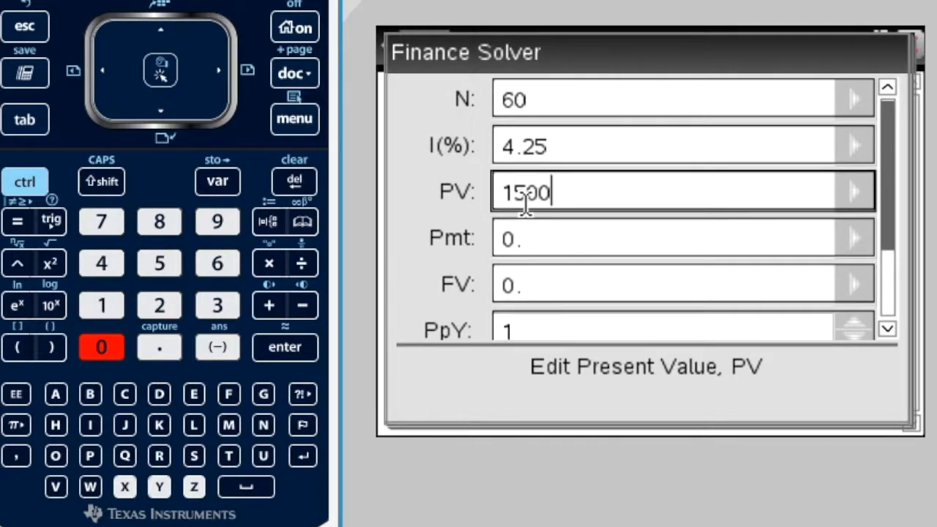
Finish PV as 15000 and move entry into the Pmt field
text(0)
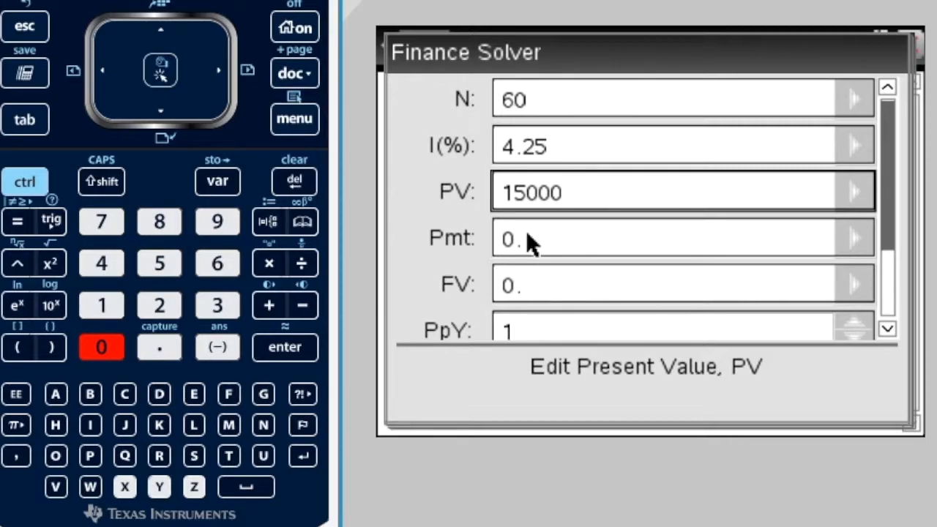
click(673, 237)
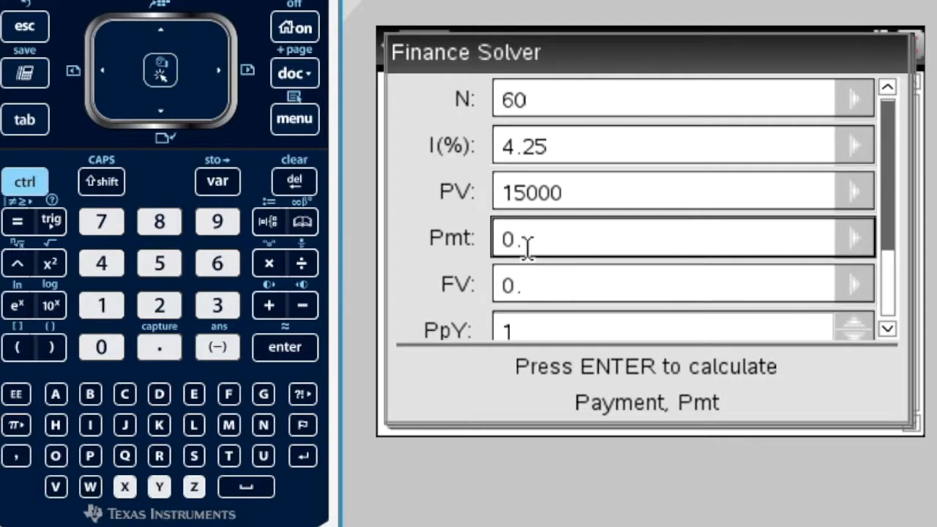
mouse_move(453, 242)
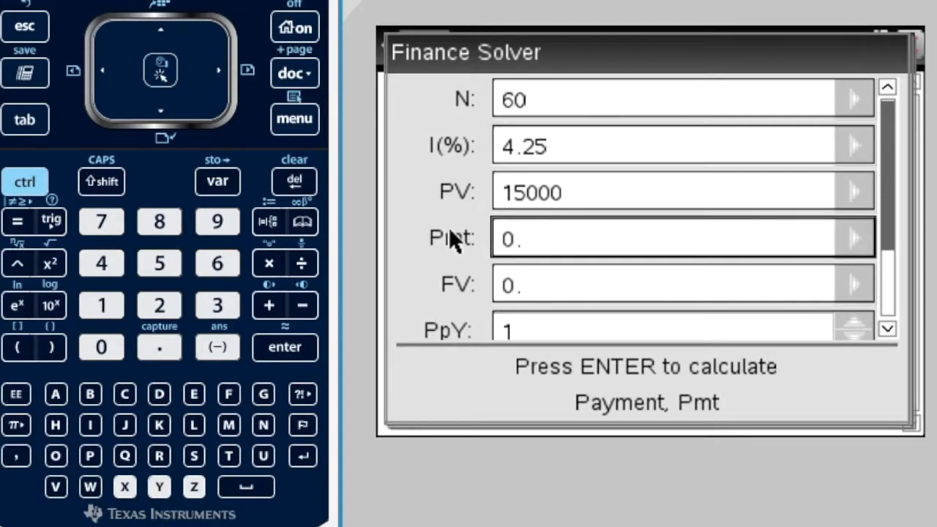
mouse_move(468, 242)
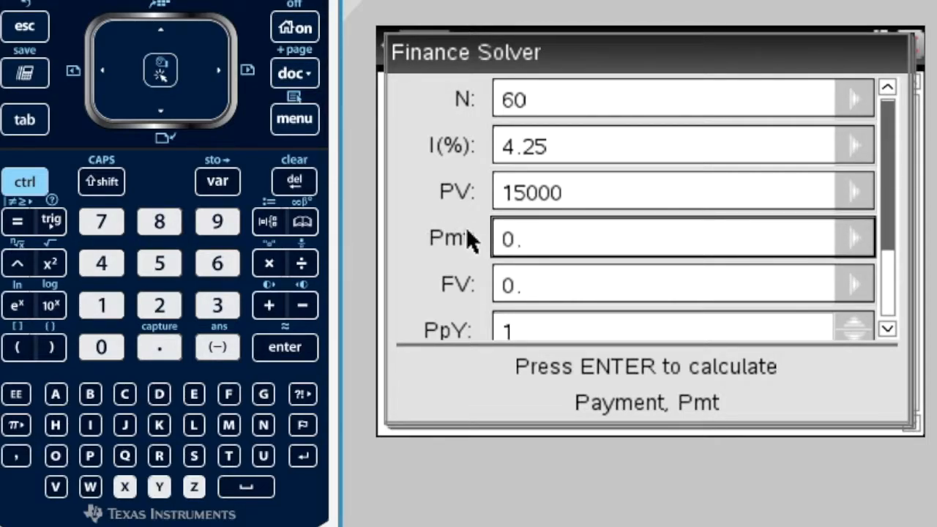
mouse_move(524, 248)
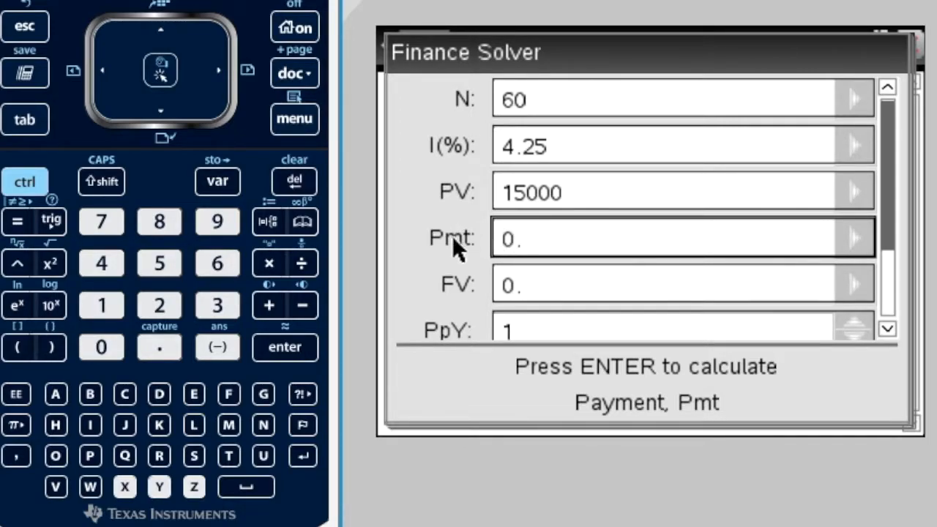
mouse_move(474, 257)
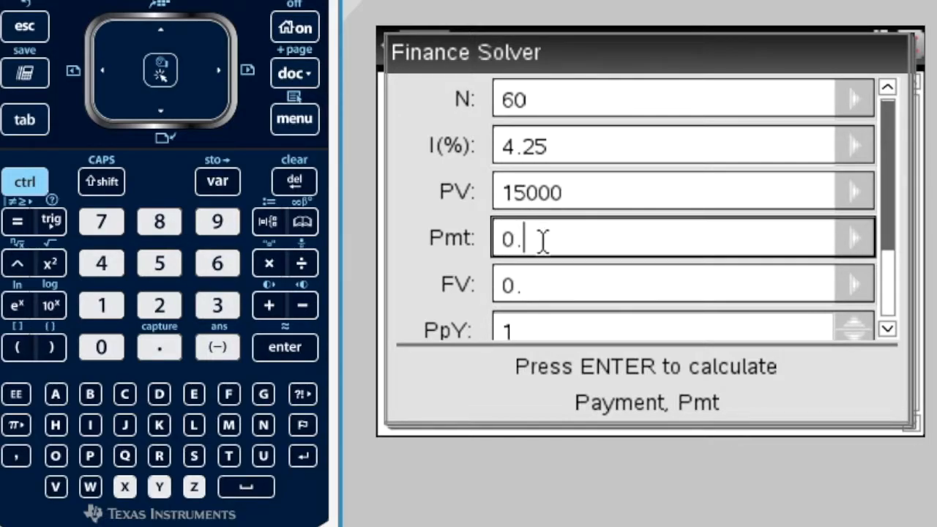
click(666, 285)
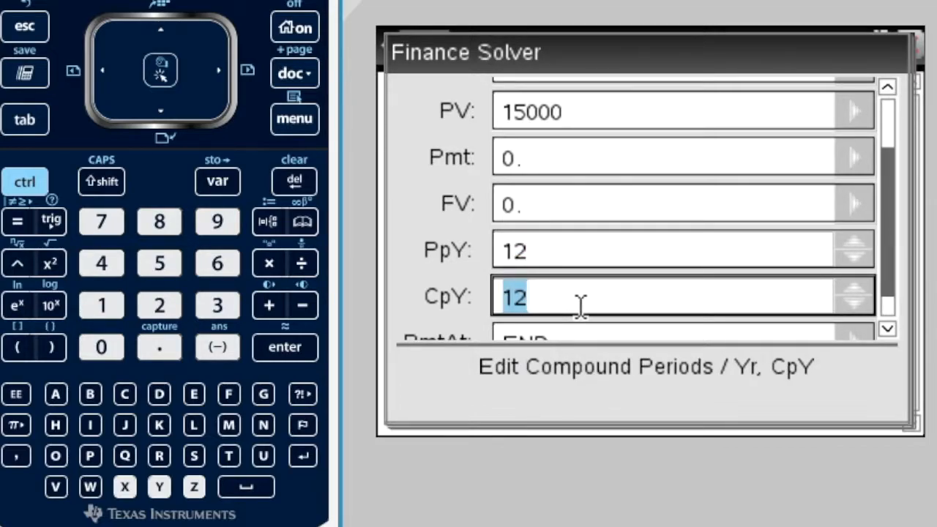
mouse_move(534, 302)
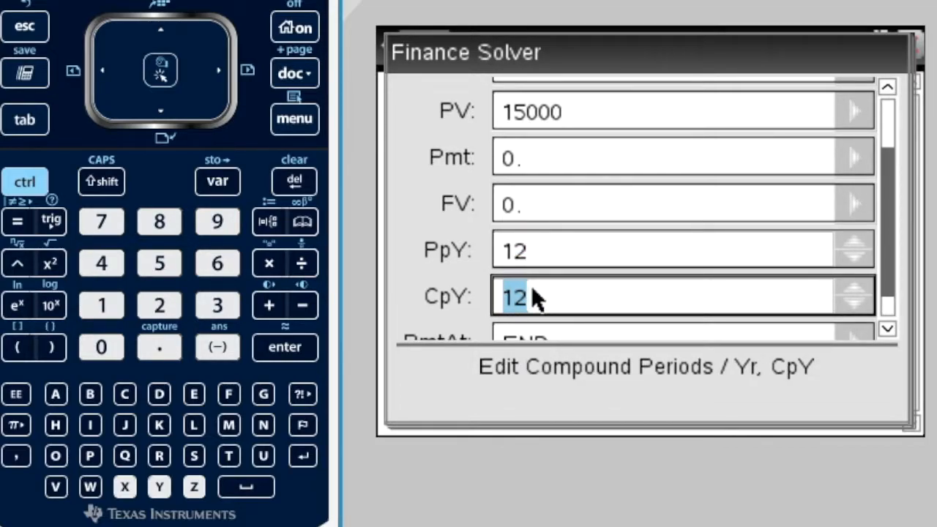
mouse_move(544, 261)
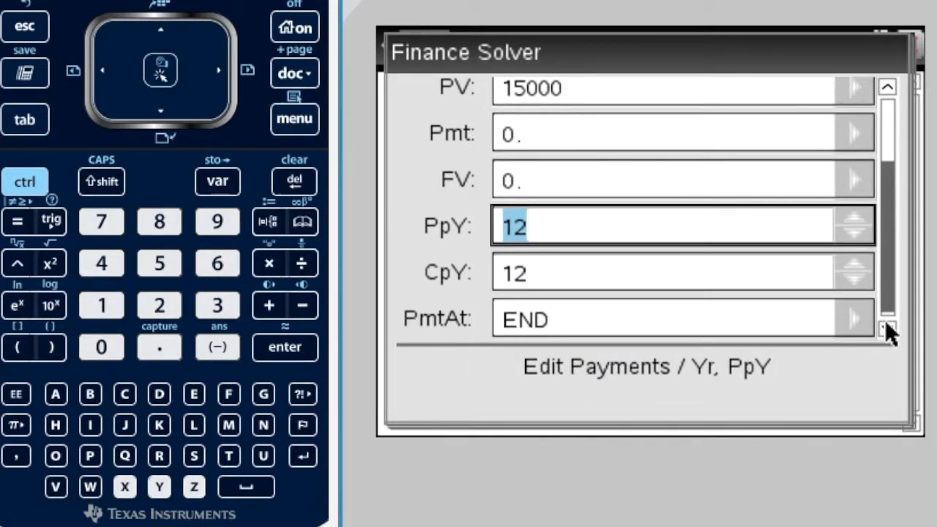
Choose END as the PmtAt payment timing
click(852, 319)
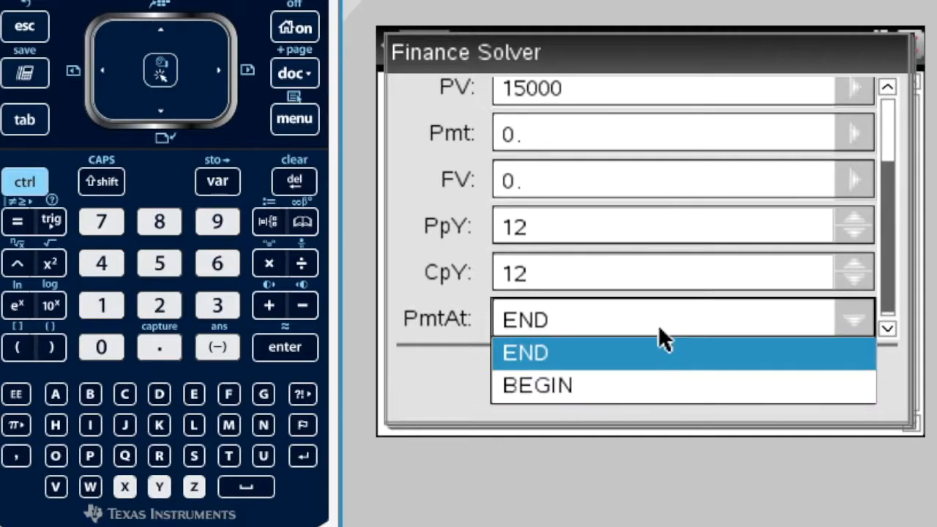
mouse_move(553, 334)
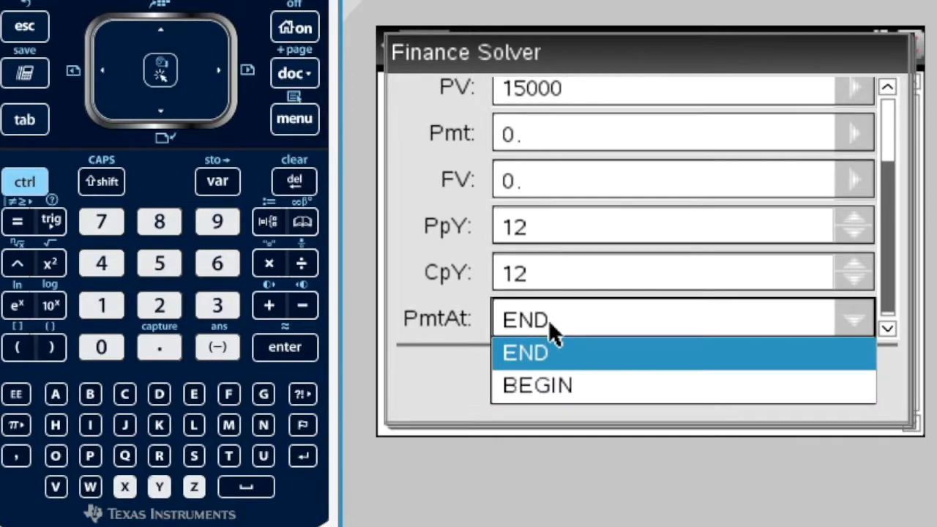
click(524, 352)
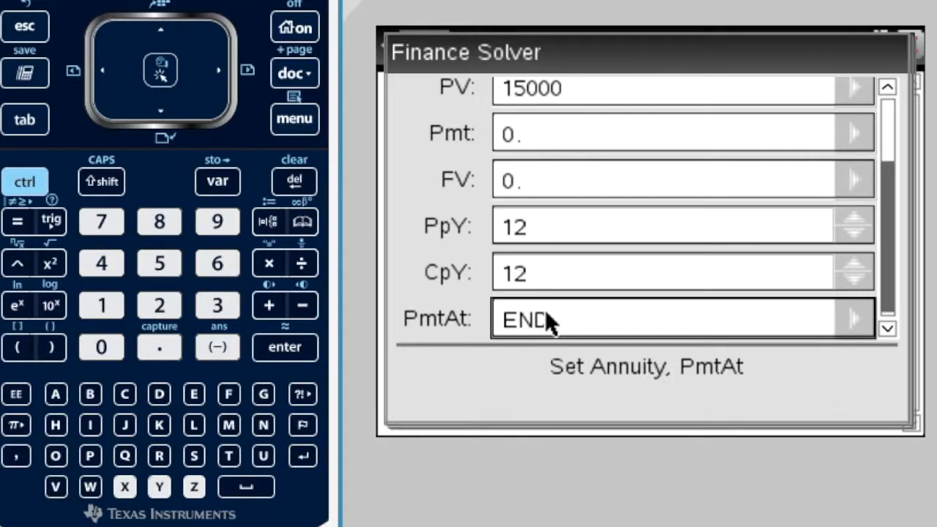
mouse_move(471, 334)
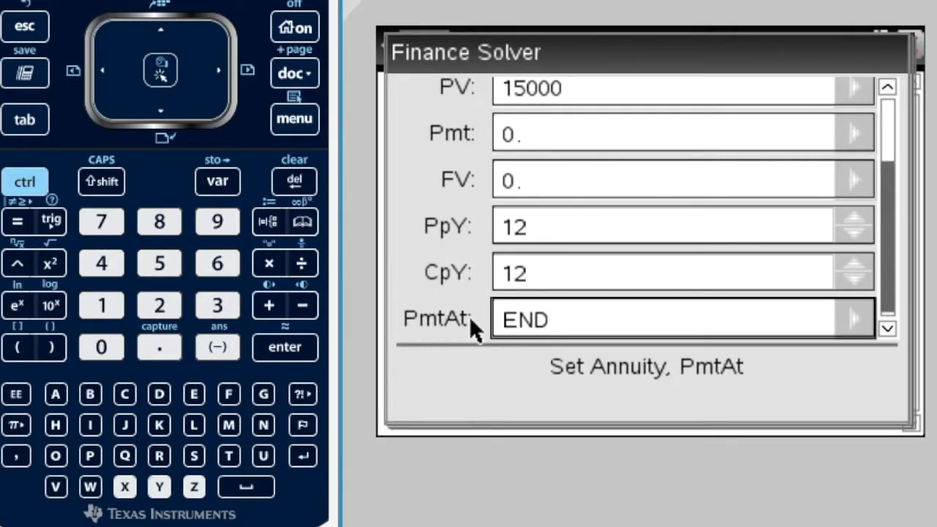
mouse_move(542, 293)
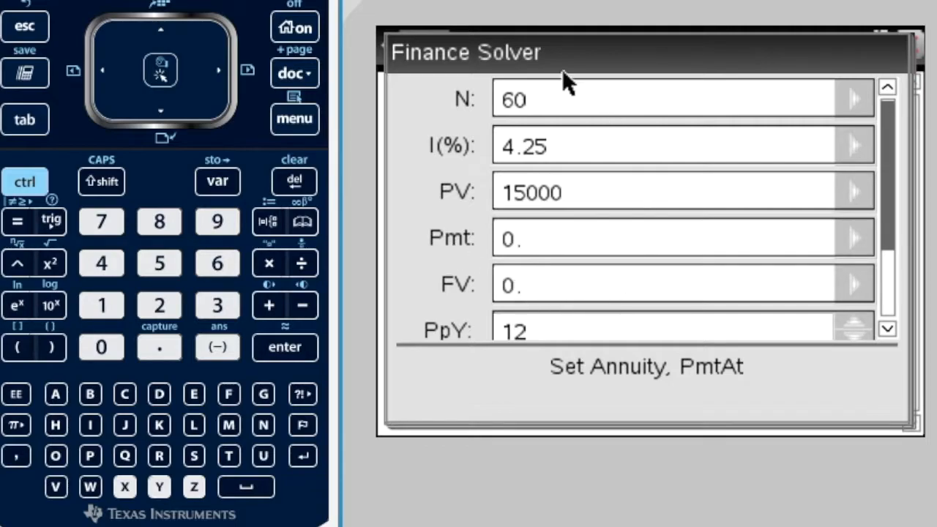
mouse_move(541, 310)
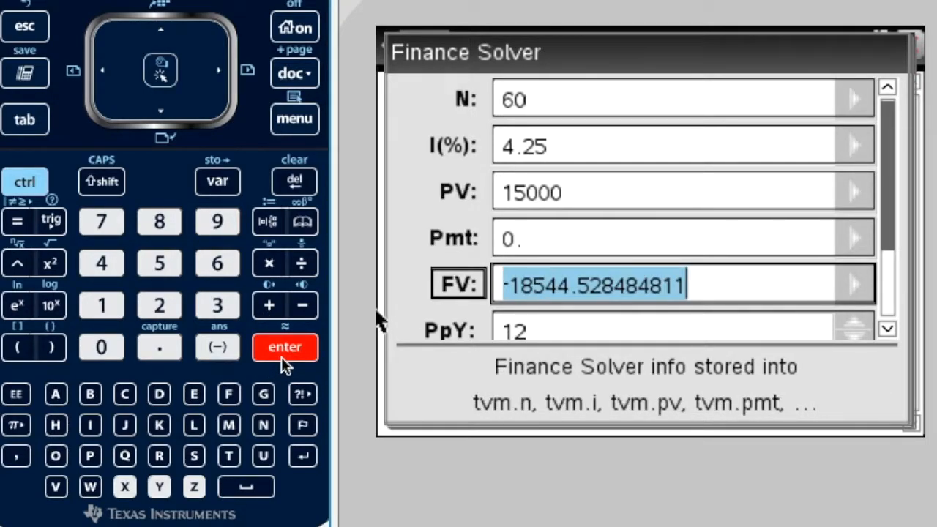
mouse_move(511, 212)
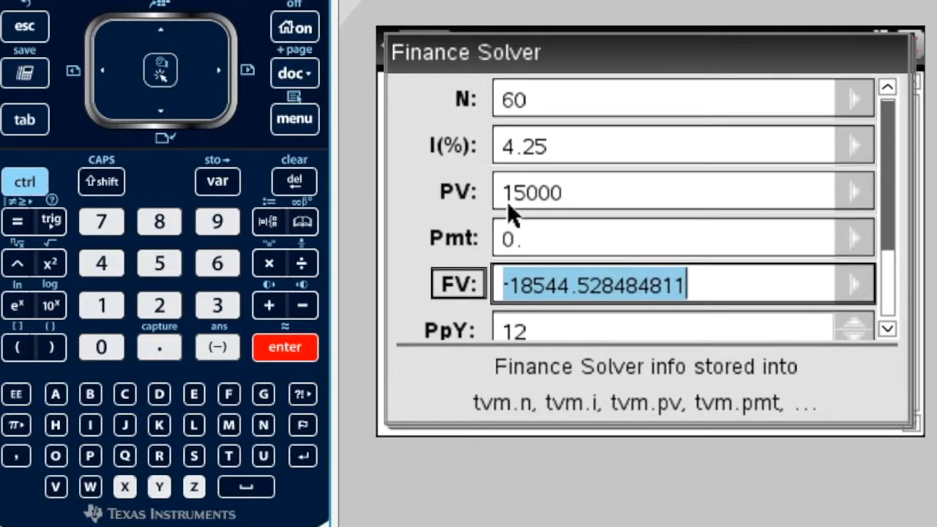
Edit PV to 15000 so FV solves to about -18544.53
click(673, 191)
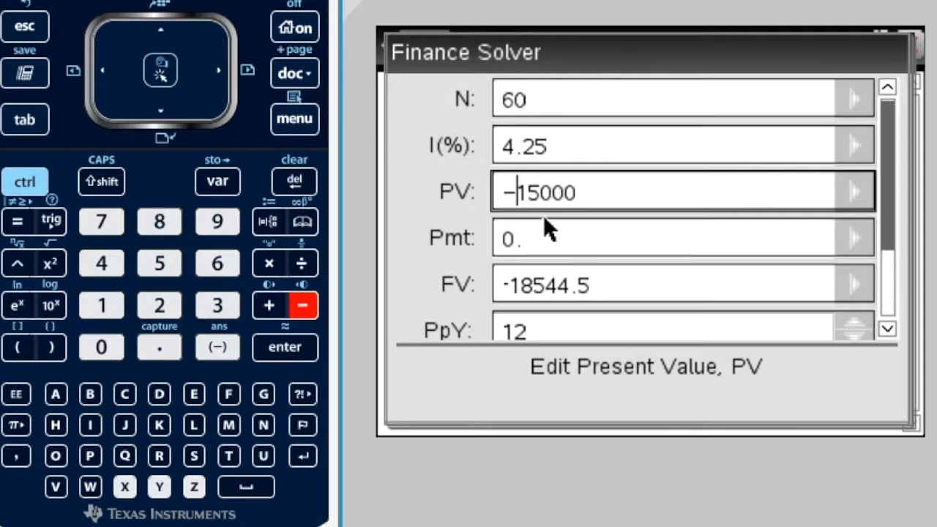
mouse_move(535, 223)
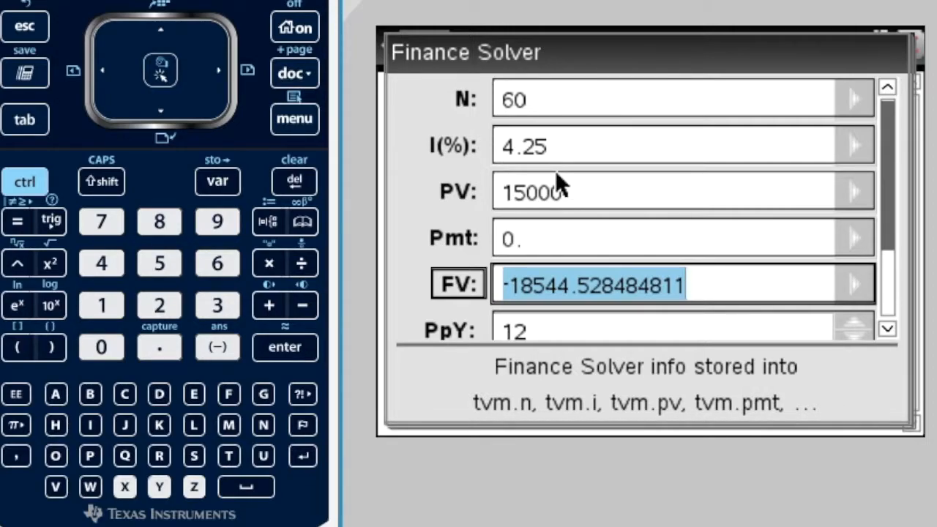
mouse_move(527, 300)
text(5)
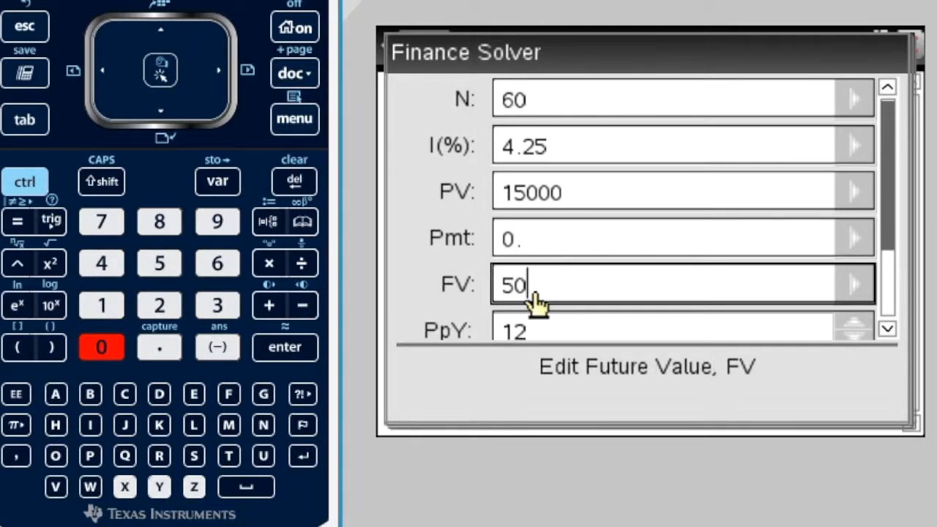
Enter FV 50000, set PpY to 4 and select PV as the unknown
text(000)
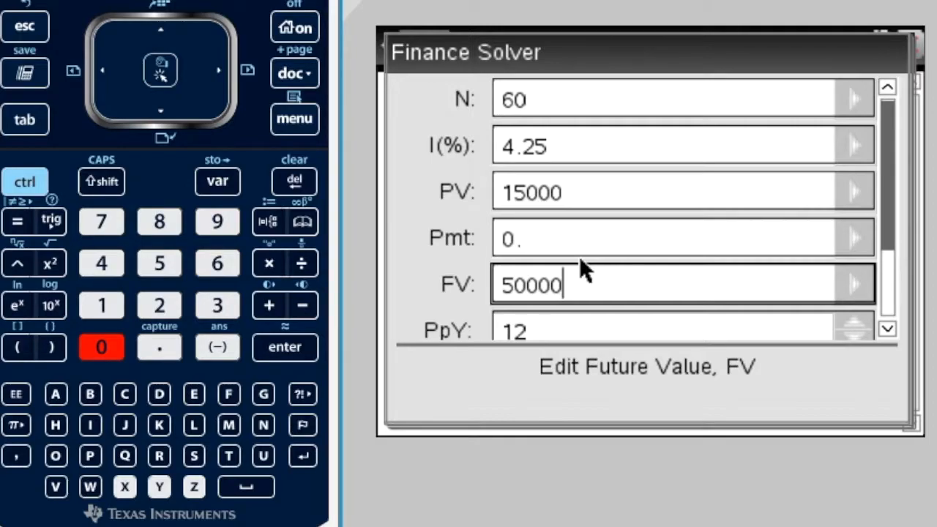
mouse_move(586, 149)
text(0.)
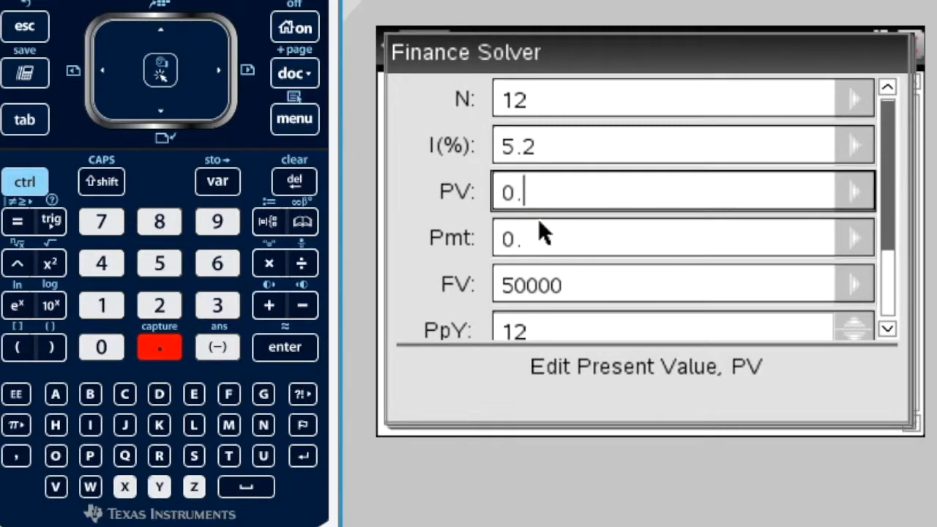
mouse_move(529, 252)
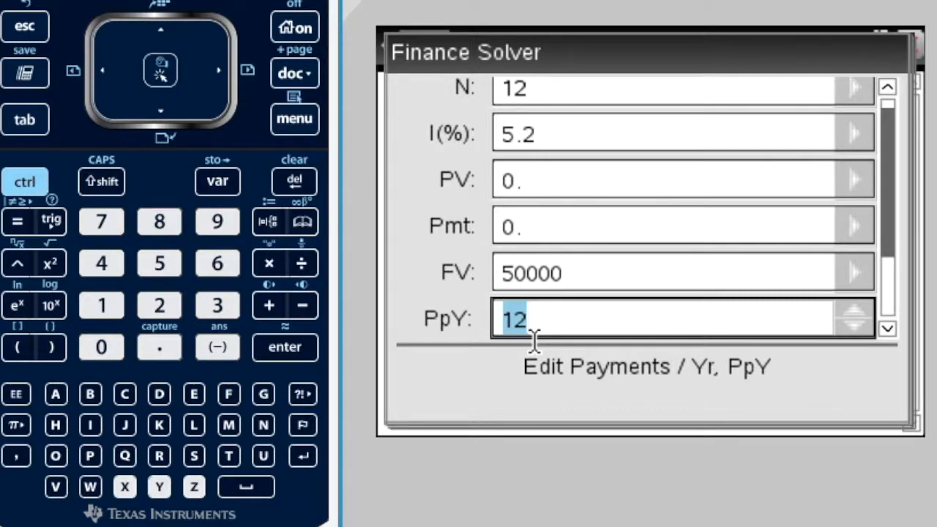
click(101, 264)
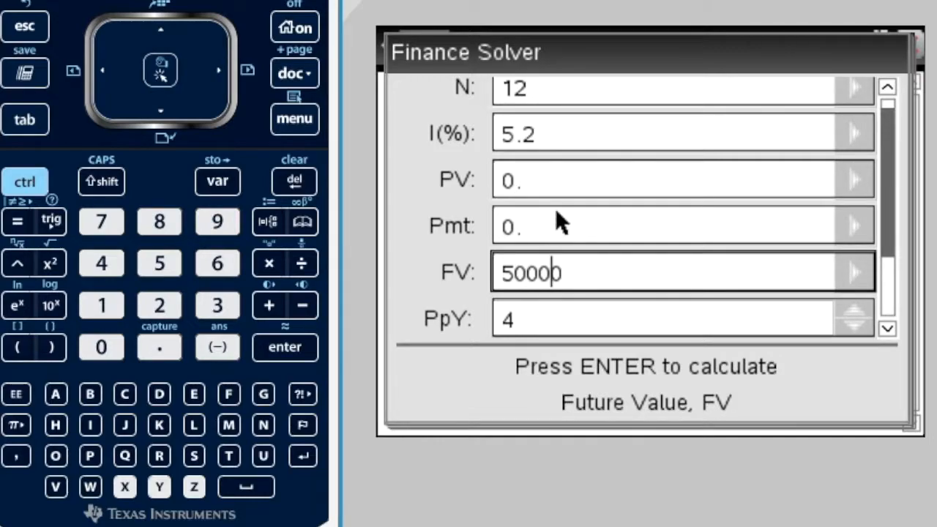
mouse_move(545, 193)
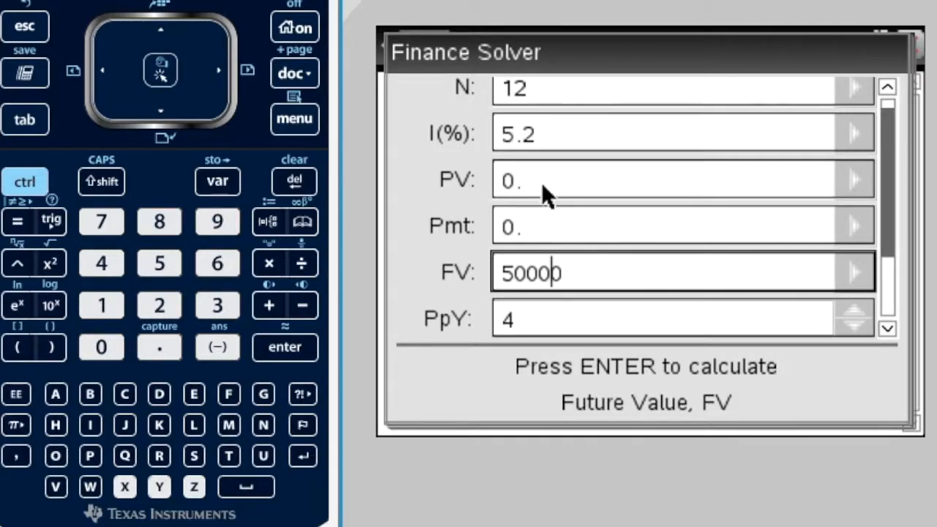
click(637, 178)
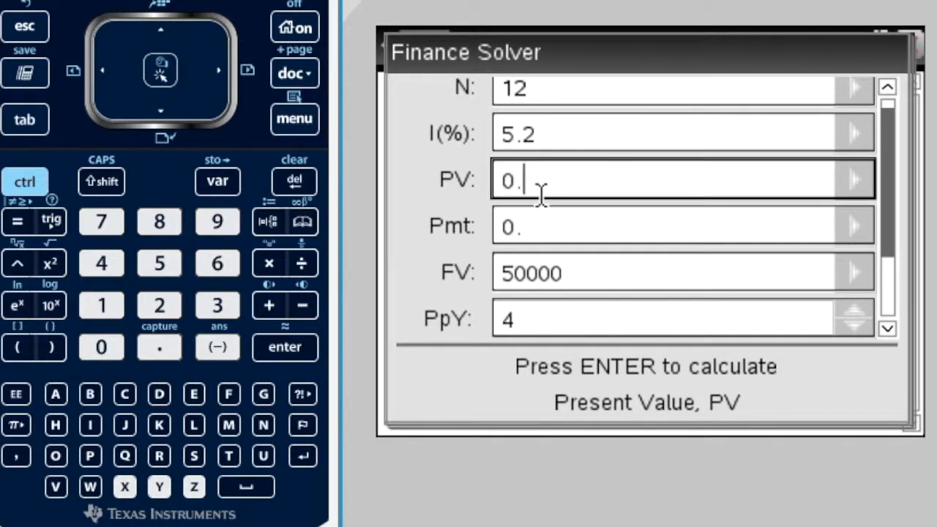
Calculate PV, giving about -42820.99
key(enter)
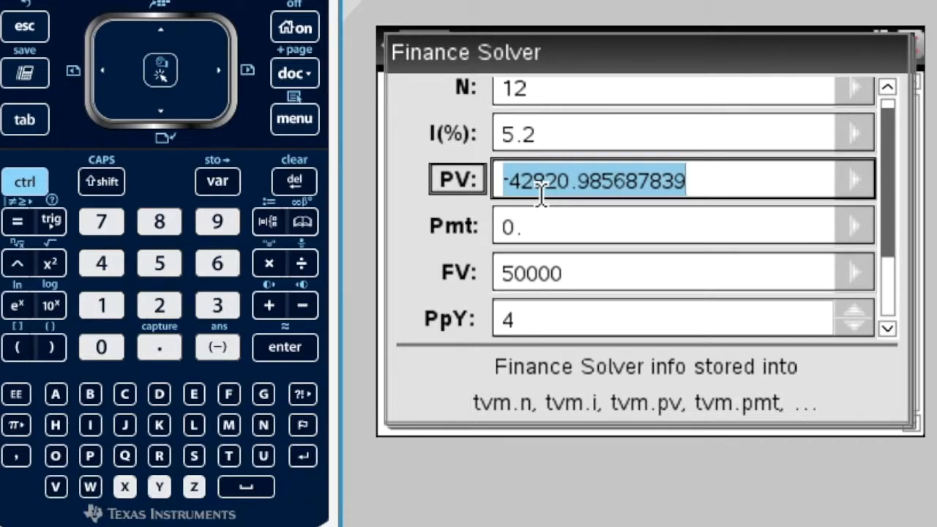
mouse_move(559, 220)
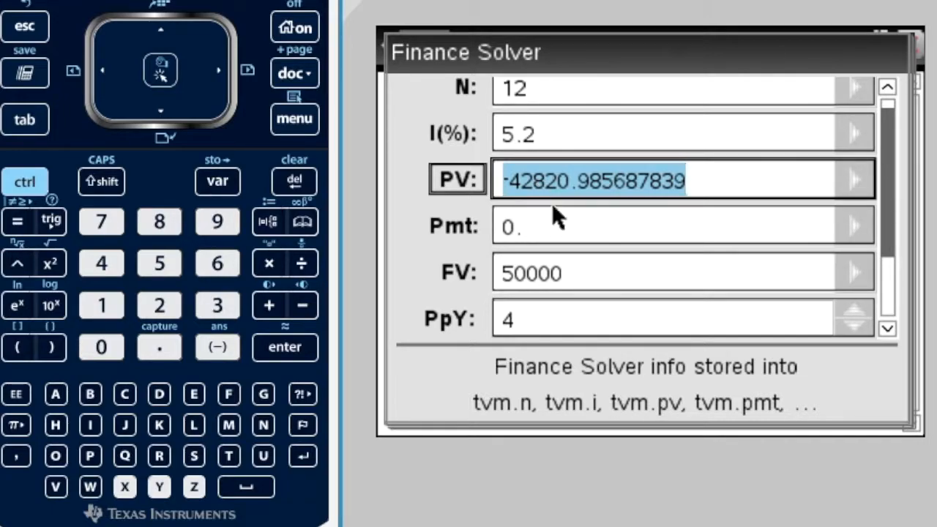
mouse_move(538, 205)
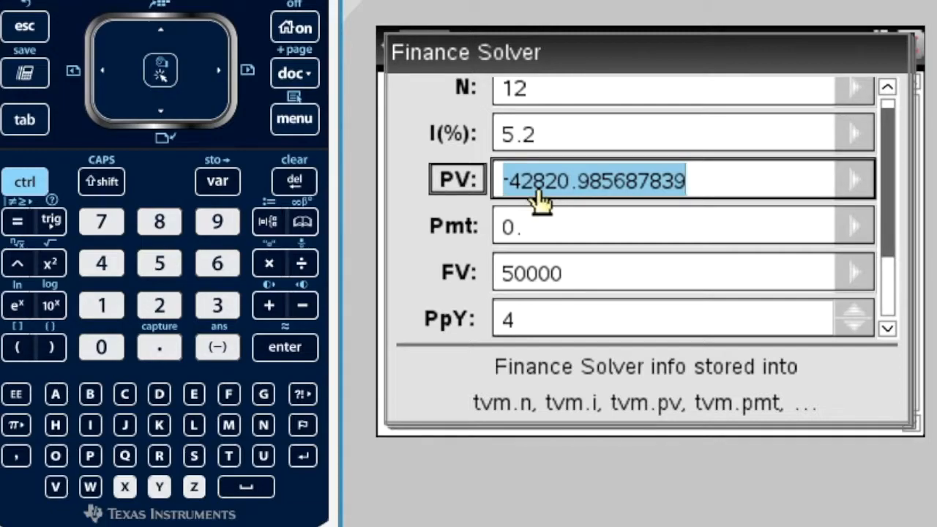
mouse_move(556, 205)
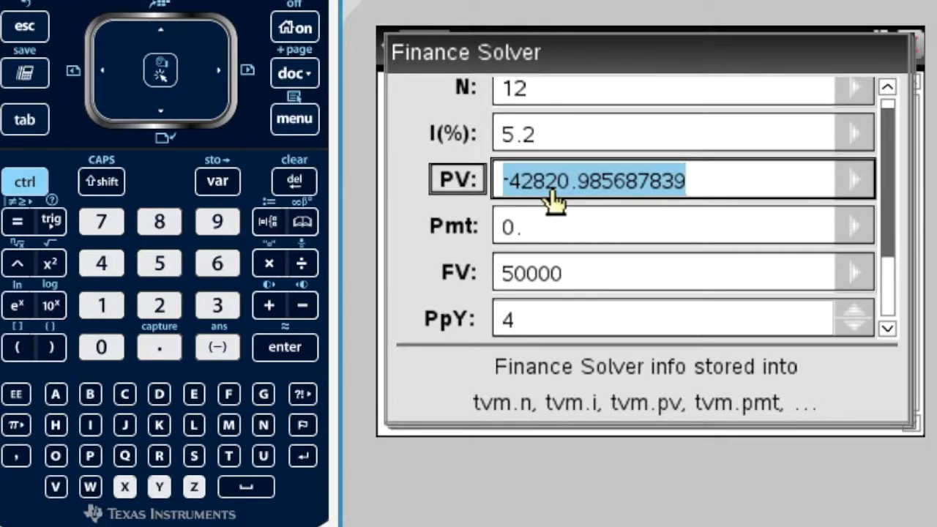
mouse_move(578, 206)
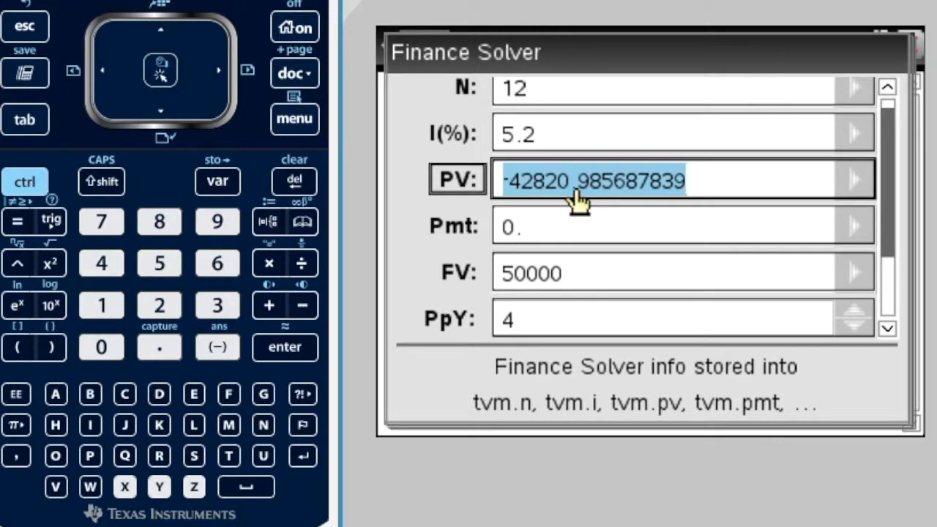
mouse_move(553, 293)
text(1)
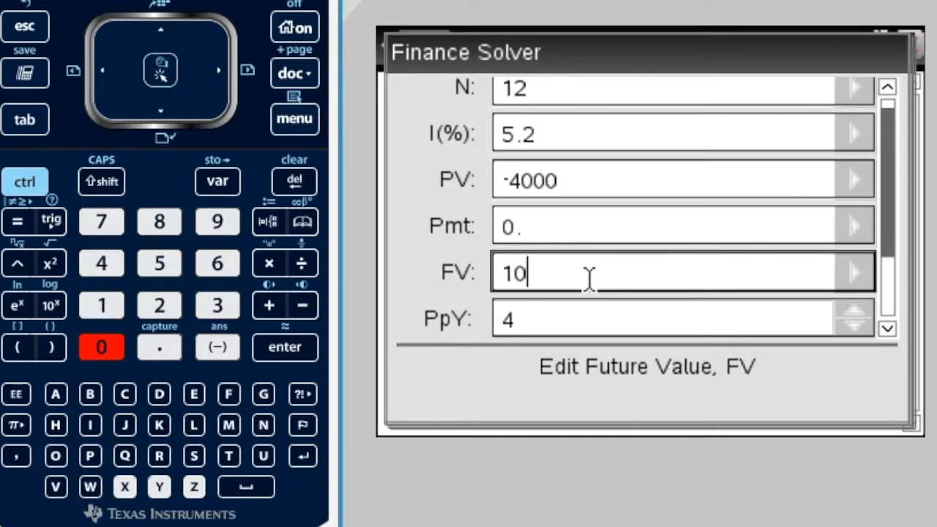
Enter PV -4000 and FV 10000 with I(%) 6.45 and PpY 2
text(000)
click(682, 133)
text(6.45)
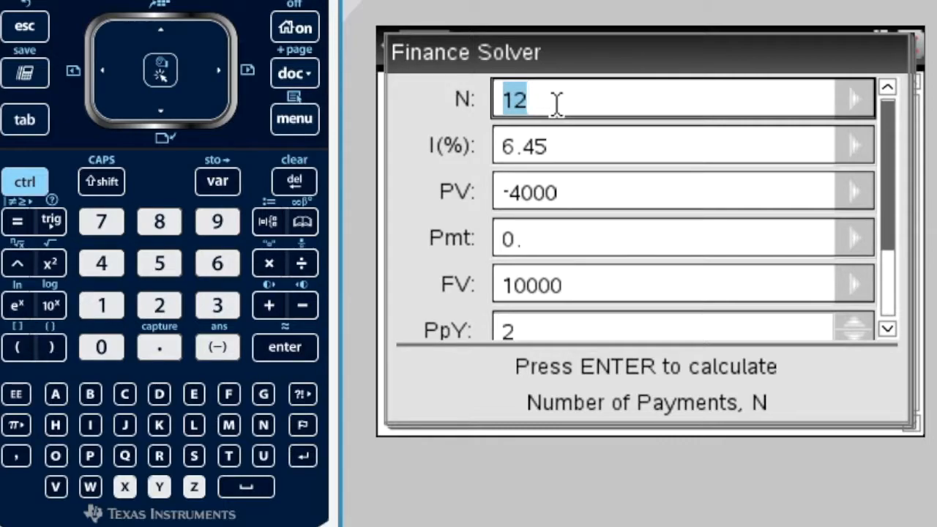
Calculate N, giving about 28.8678 payments
key(enter)
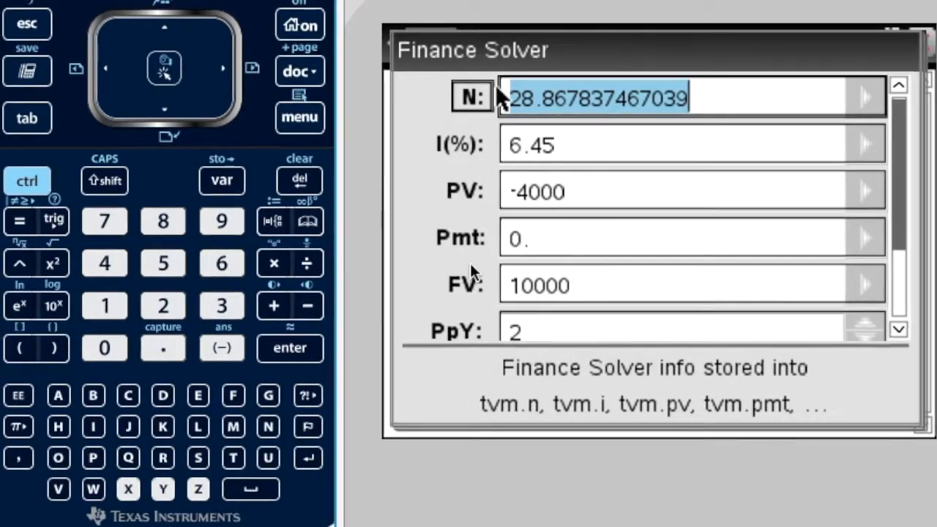
mouse_move(622, 139)
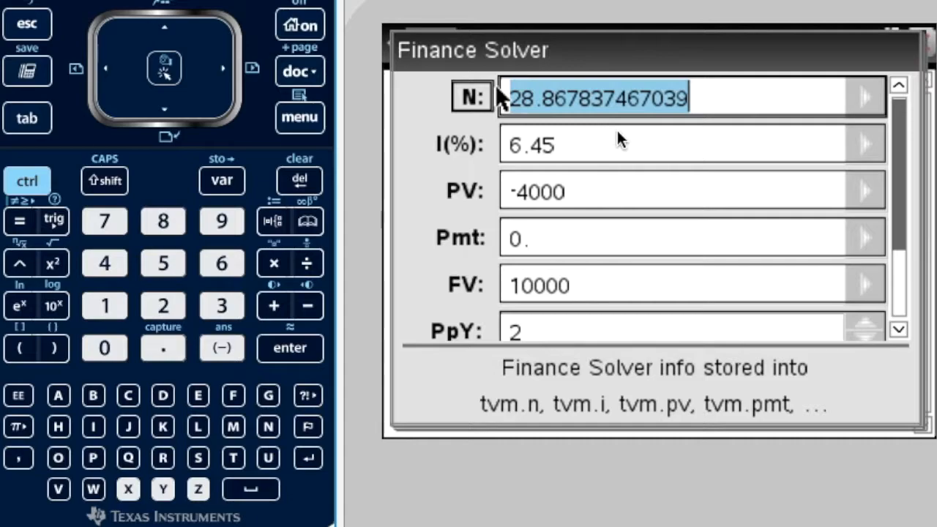
mouse_move(545, 143)
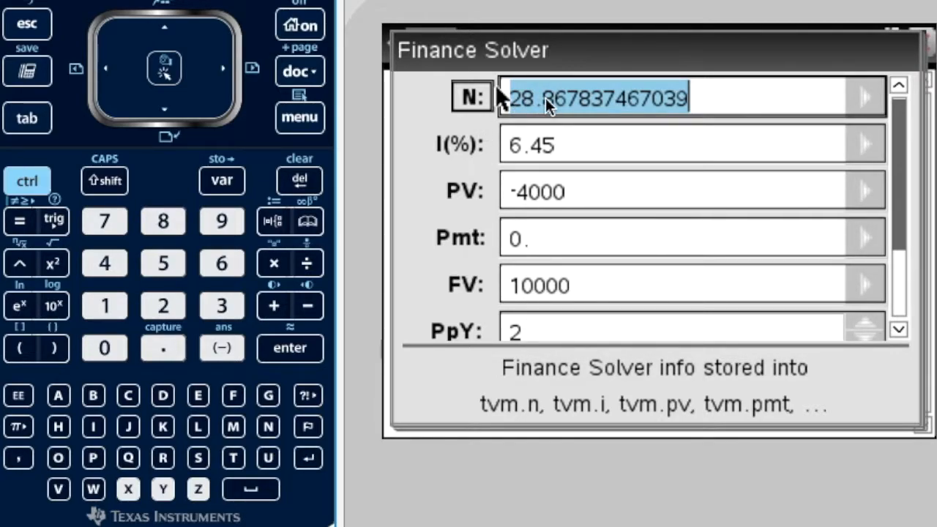
mouse_move(544, 143)
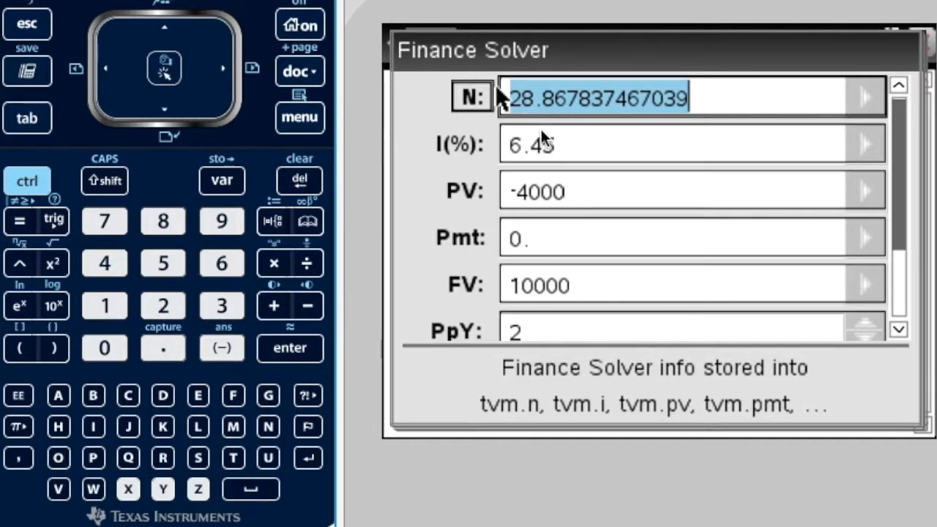
mouse_move(524, 211)
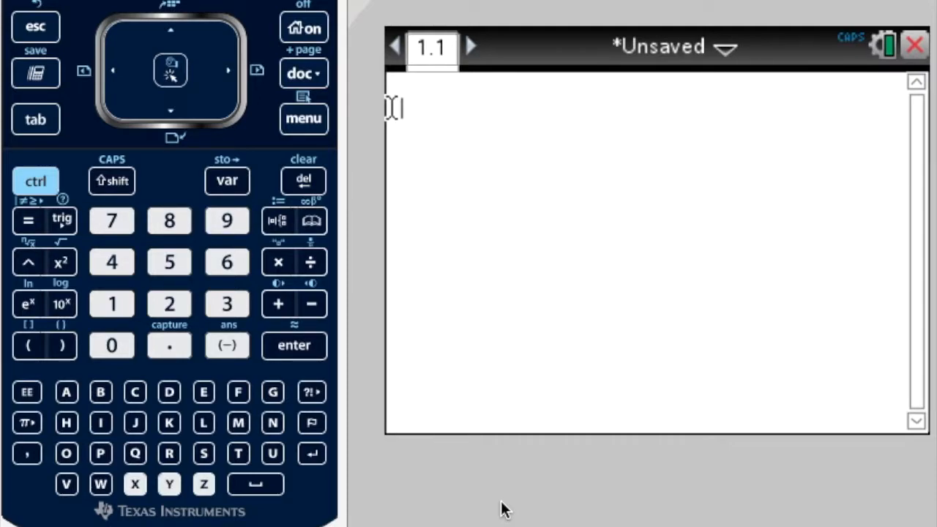
mouse_move(313, 130)
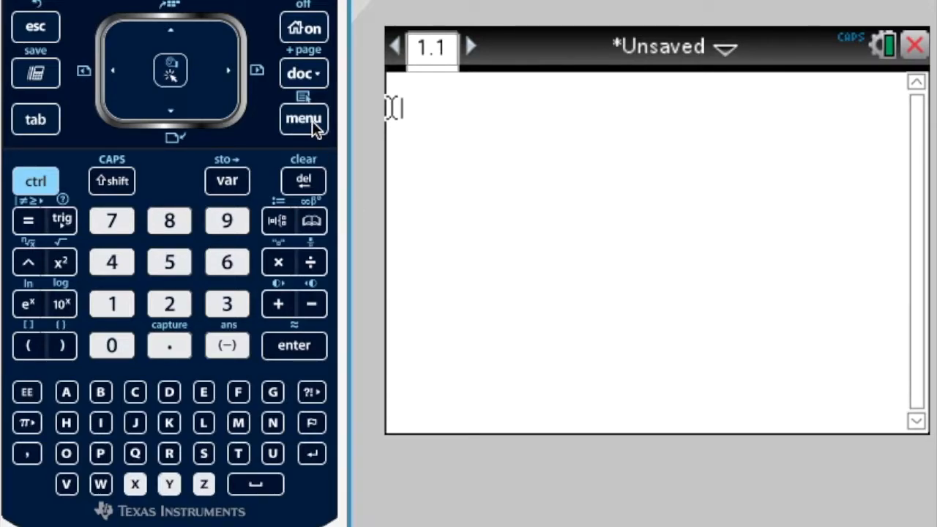
Reopen the Finance Solver from the calculator menu with N at 30
click(303, 118)
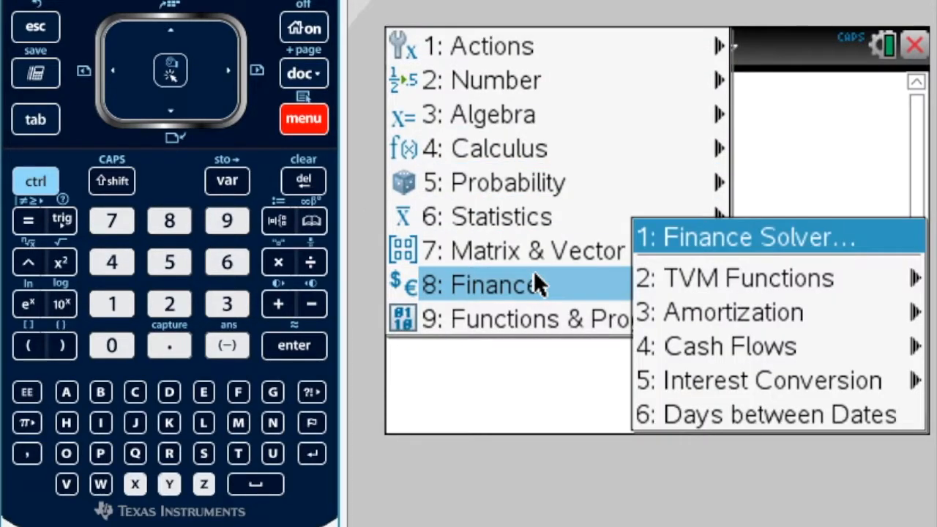
click(754, 237)
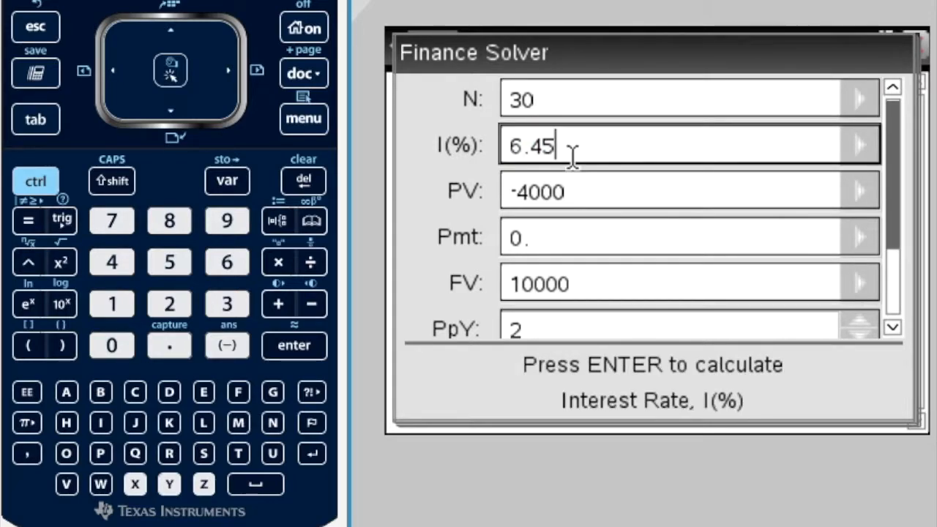
Enter I(%) 0, PV -5000 and FV 6000 with 12 payments per year
click(112, 345)
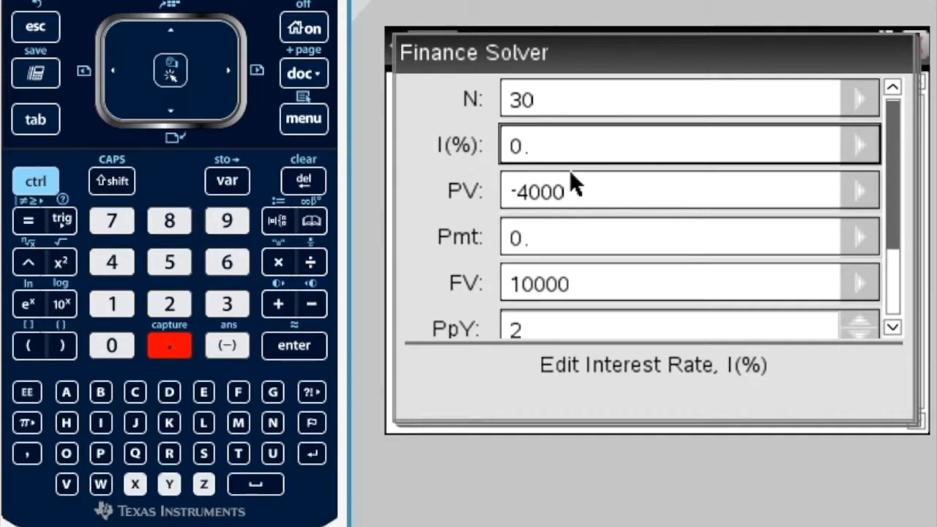
click(542, 192)
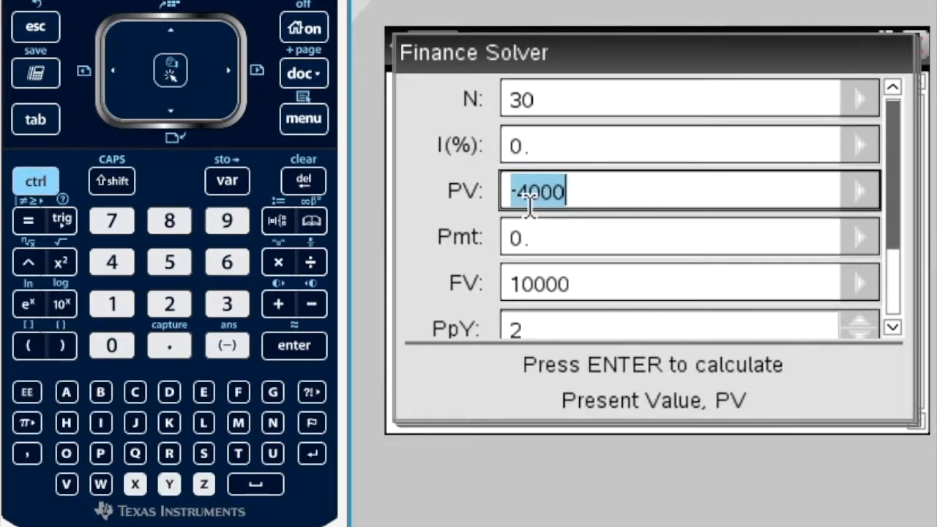
click(170, 261)
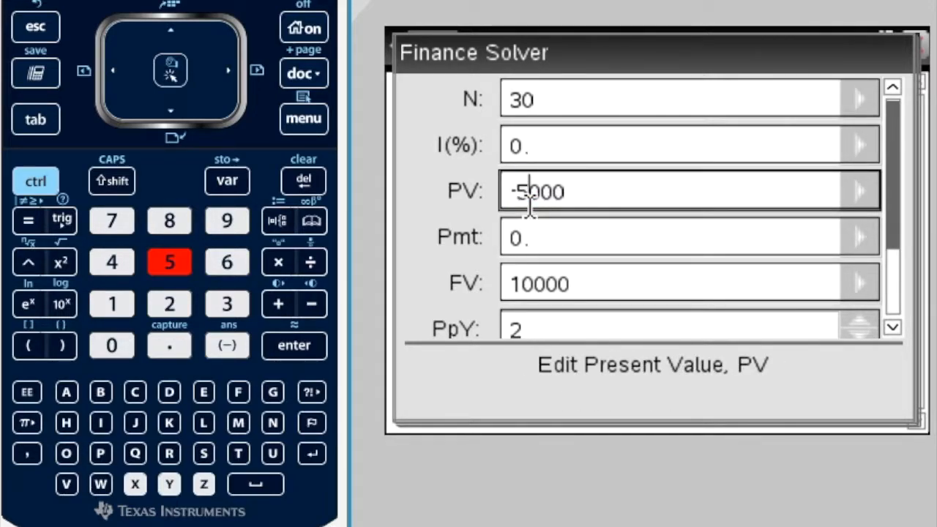
mouse_move(495, 251)
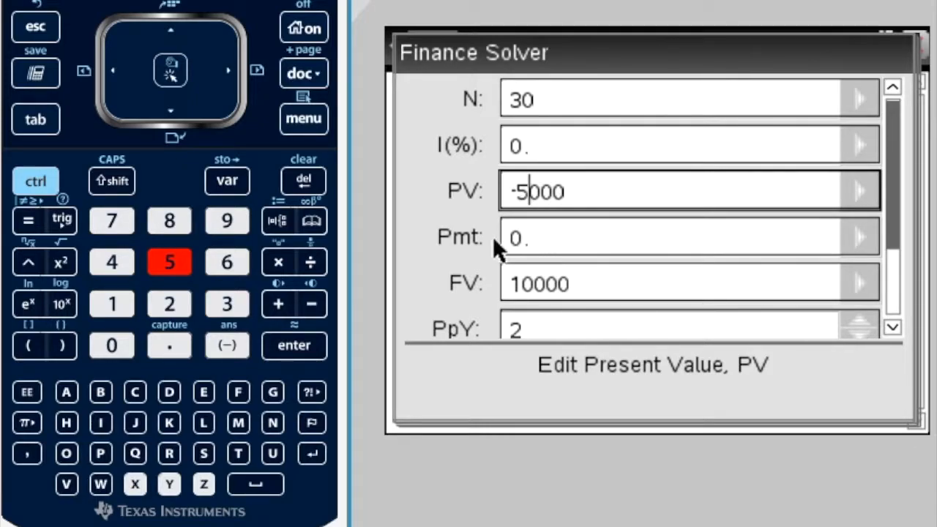
click(681, 284)
text(12)
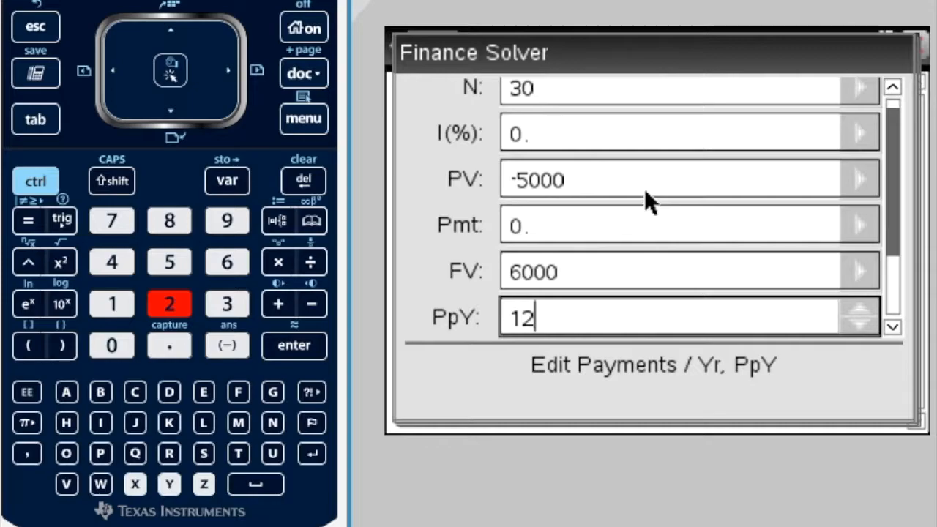
mouse_move(548, 141)
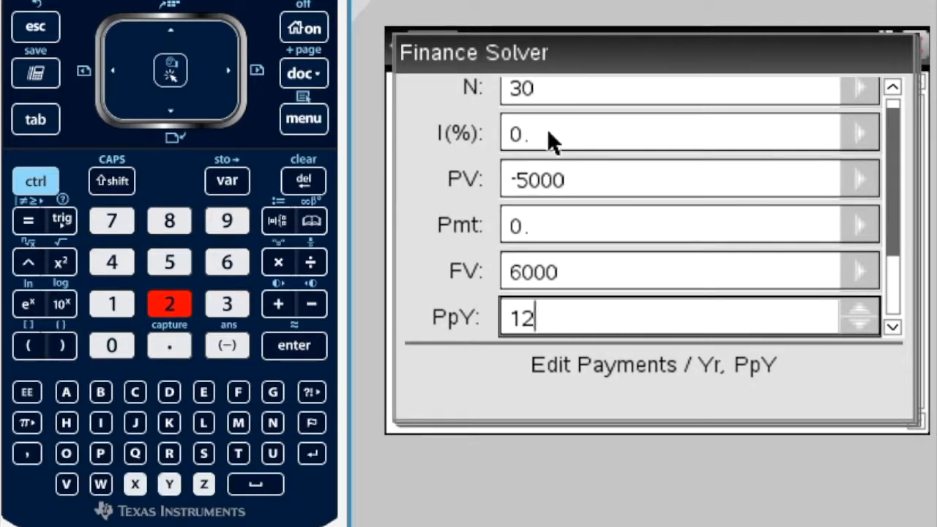
Solve the I(%) field, giving an interest rate of about 7.315%
key(enter)
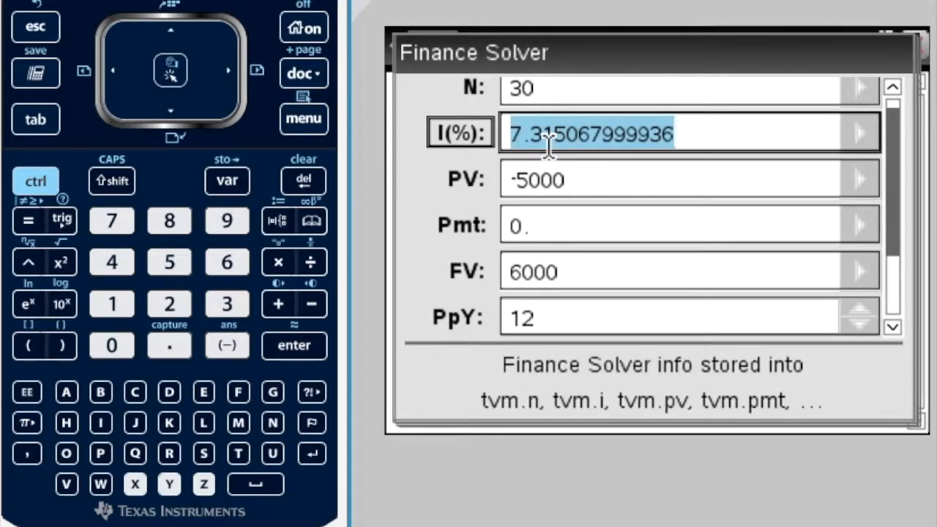
mouse_move(505, 155)
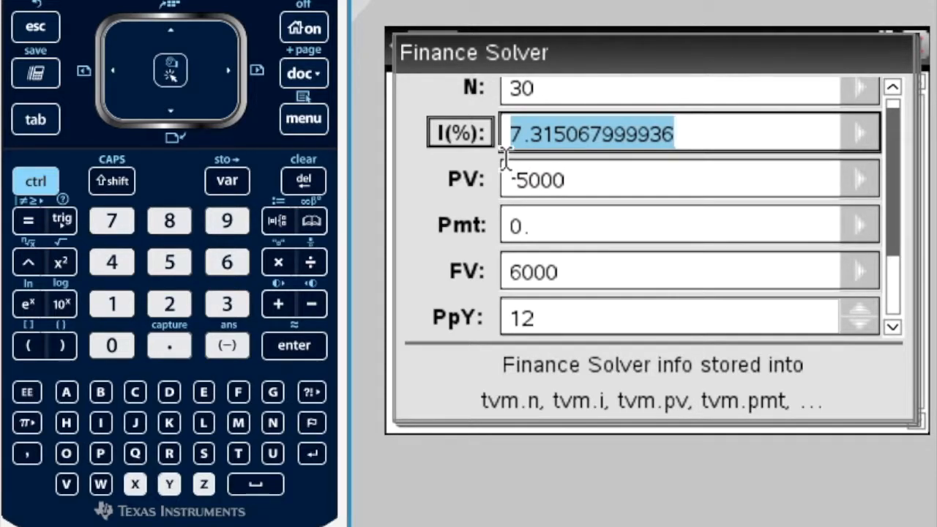